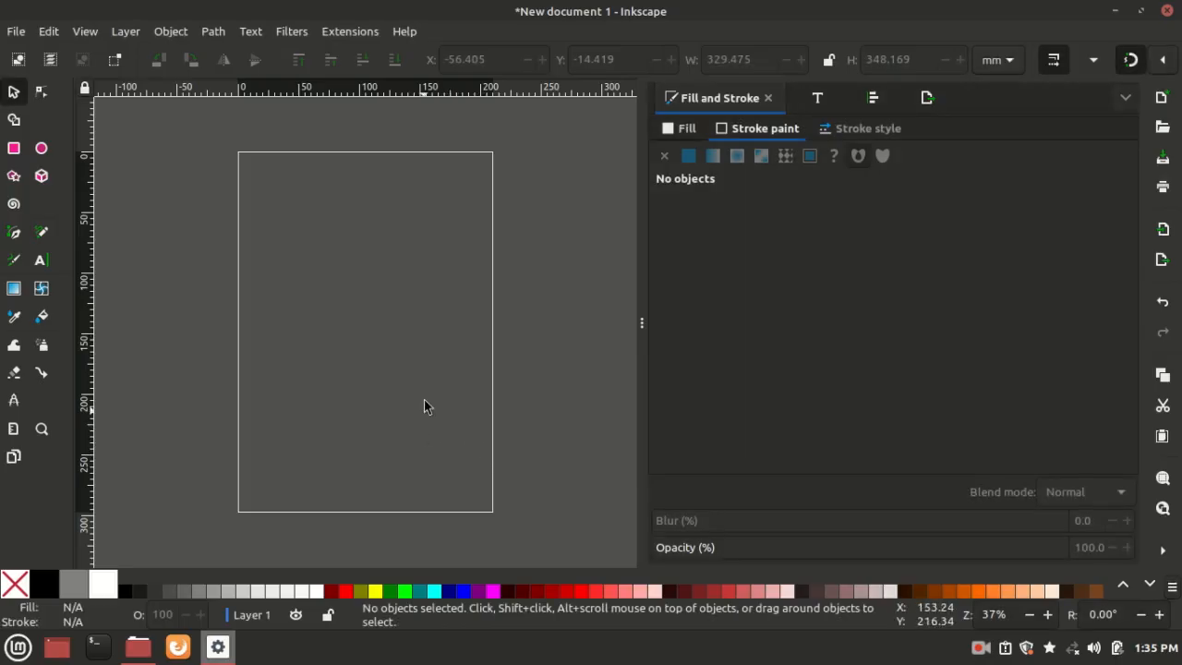
pyautogui.moveTo(264, 331)
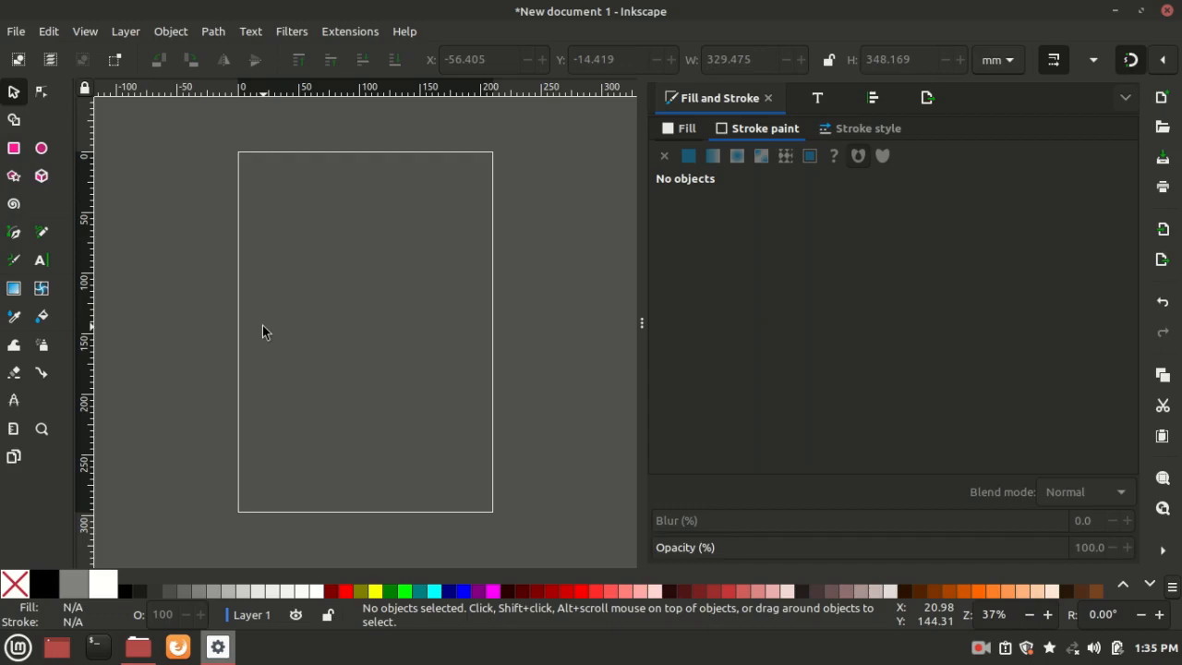
# Activate the Pencil tool for freehand drawing in Regular Bezier mode.
pyautogui.click(14, 232)
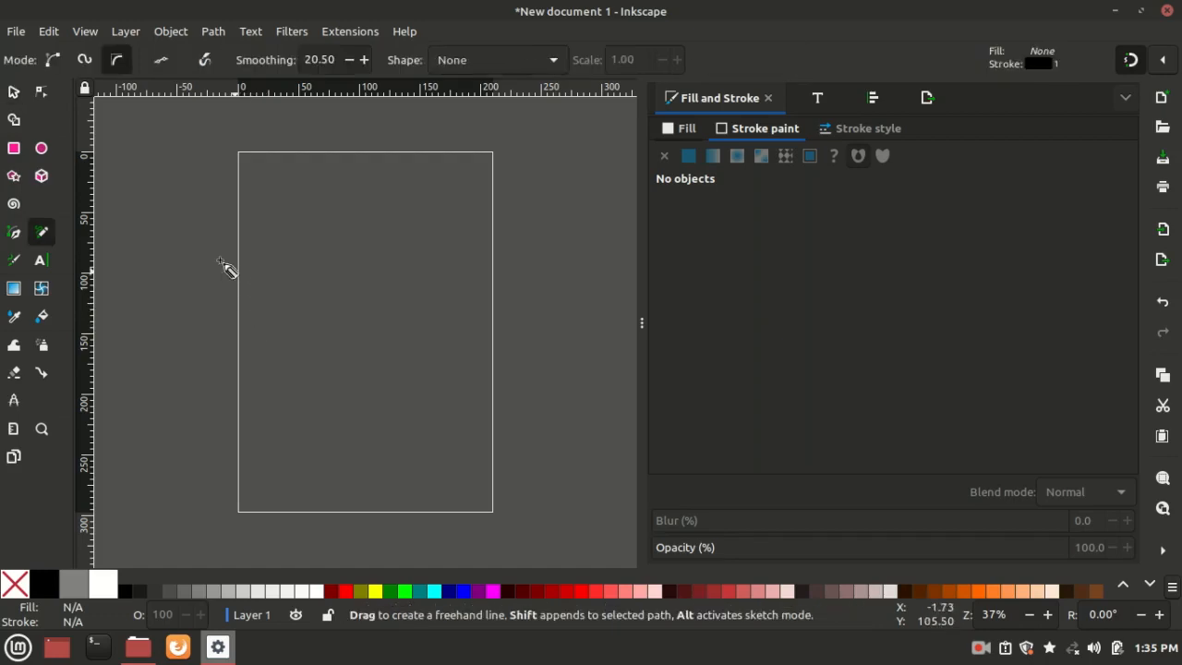
pyautogui.moveTo(167, 180)
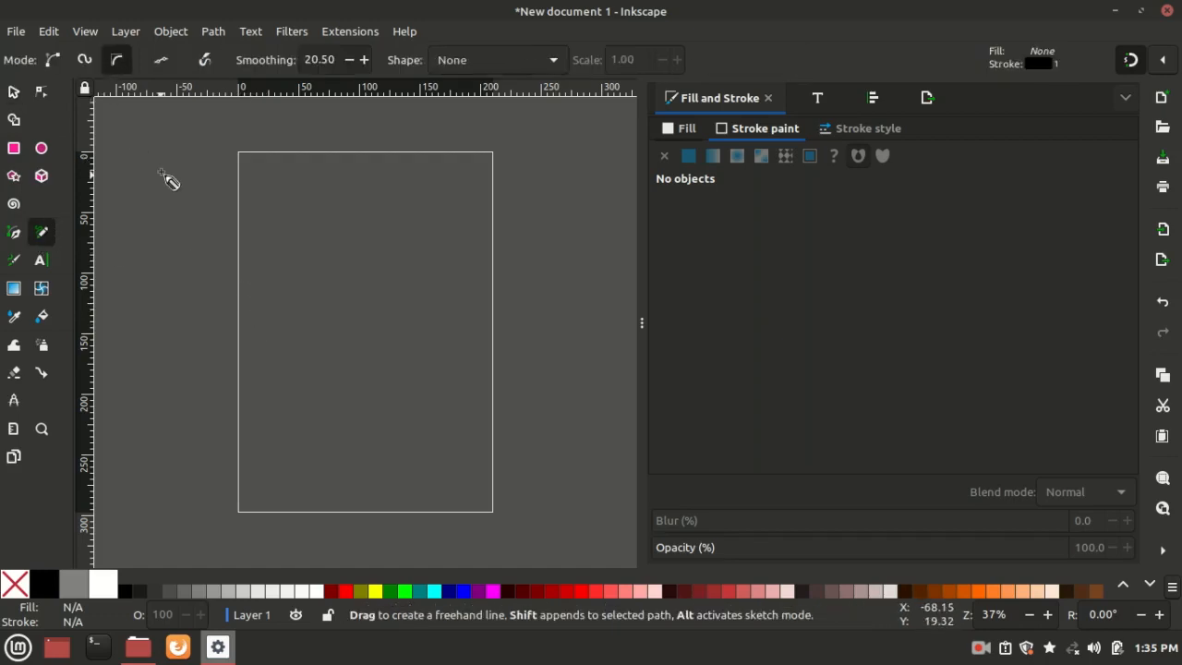
pyautogui.moveTo(28, 61)
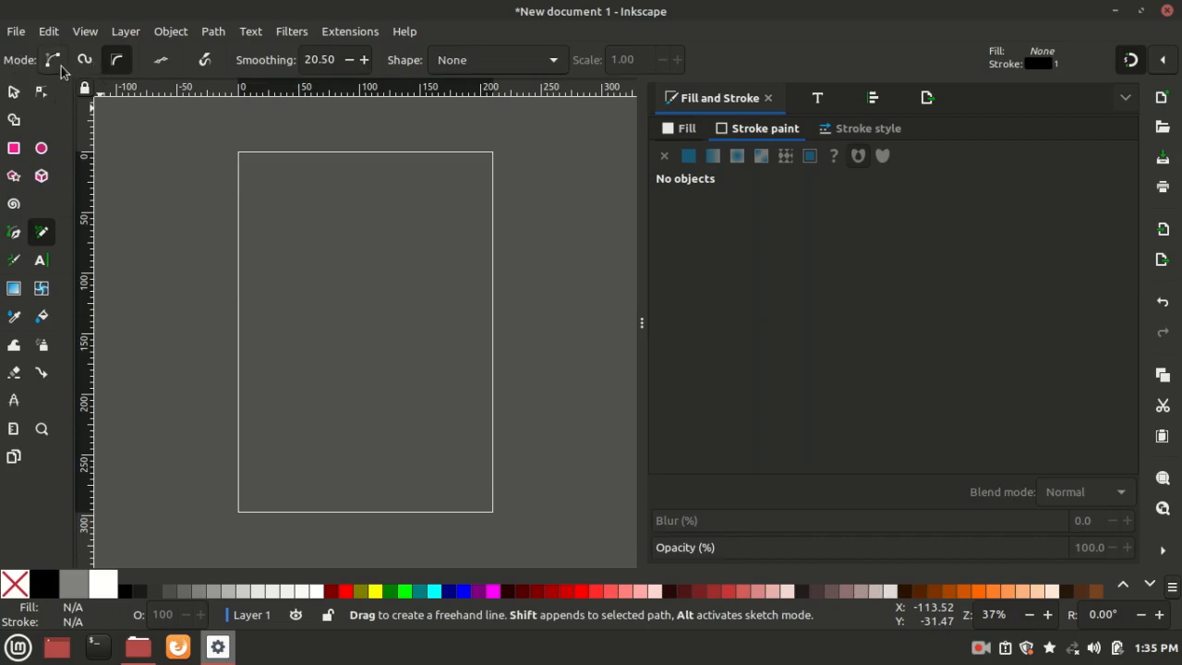
pyautogui.moveTo(54, 59)
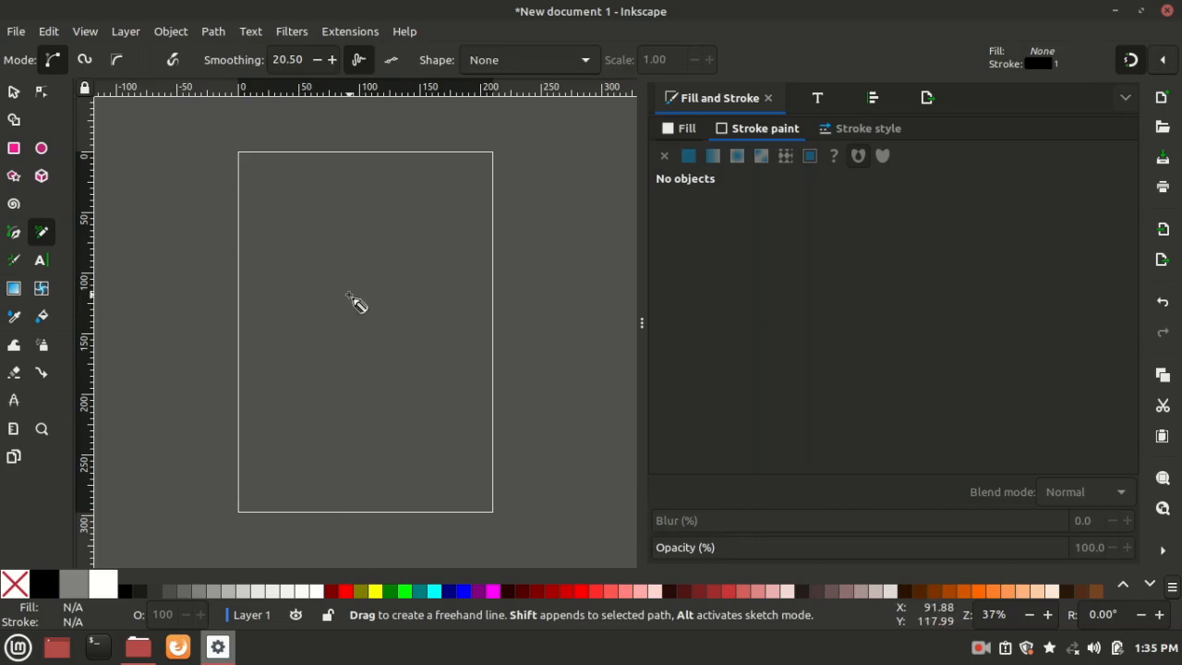
pyautogui.moveTo(139, 272)
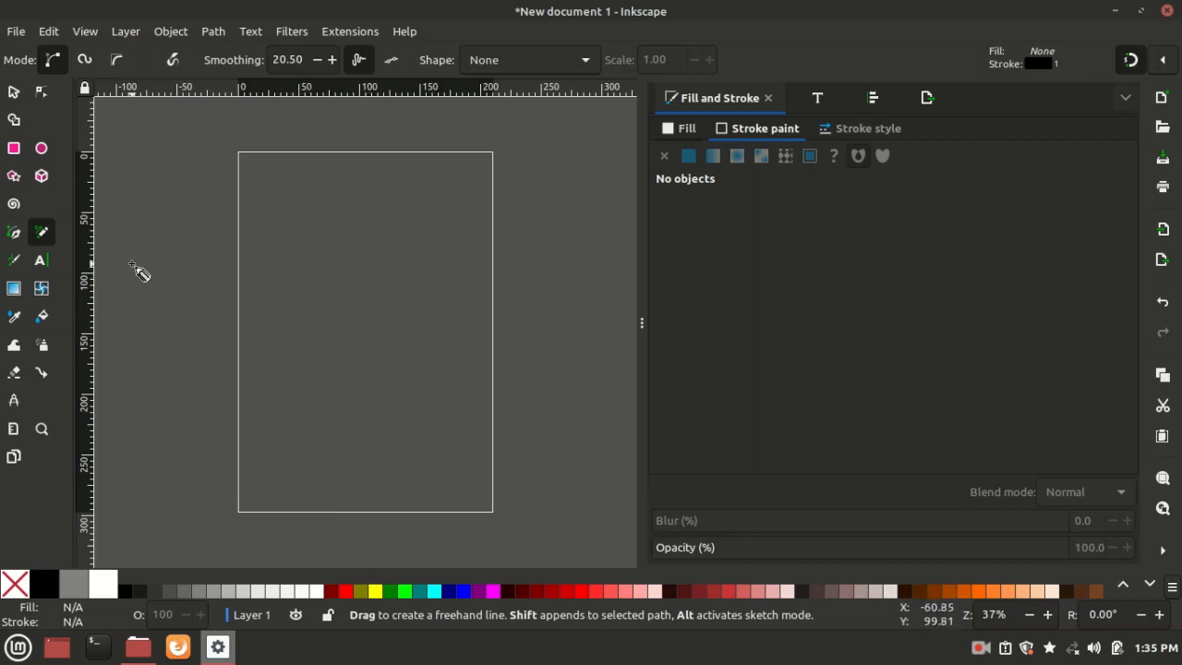
pyautogui.moveTo(67, 243)
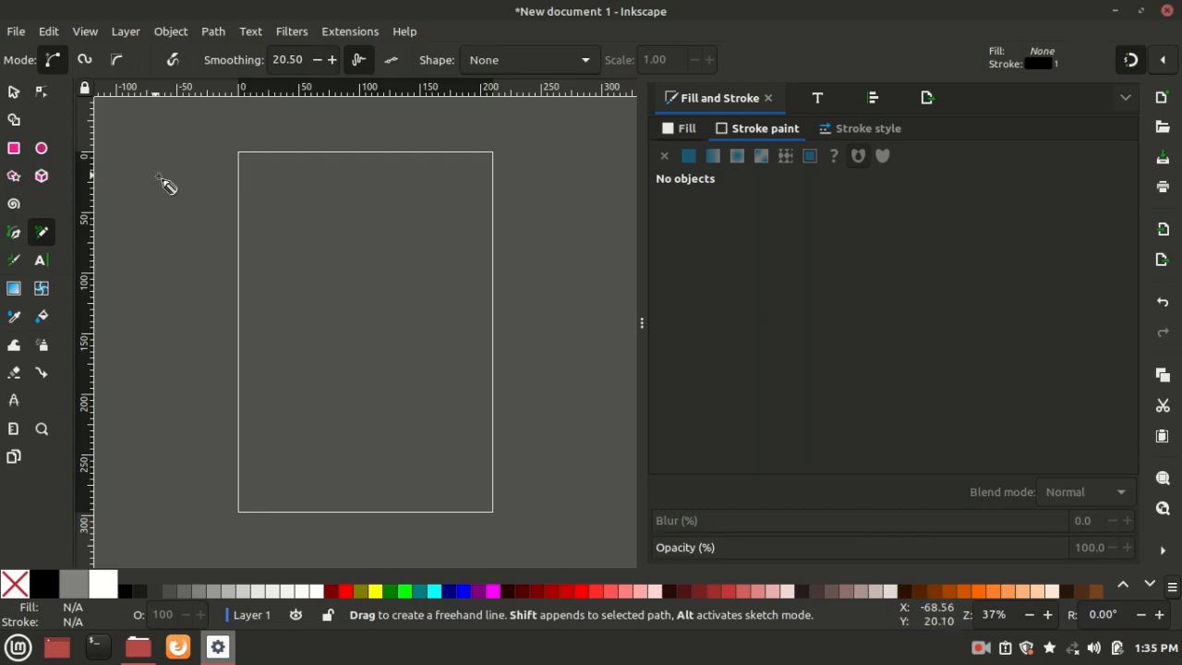
pyautogui.moveTo(319, 231)
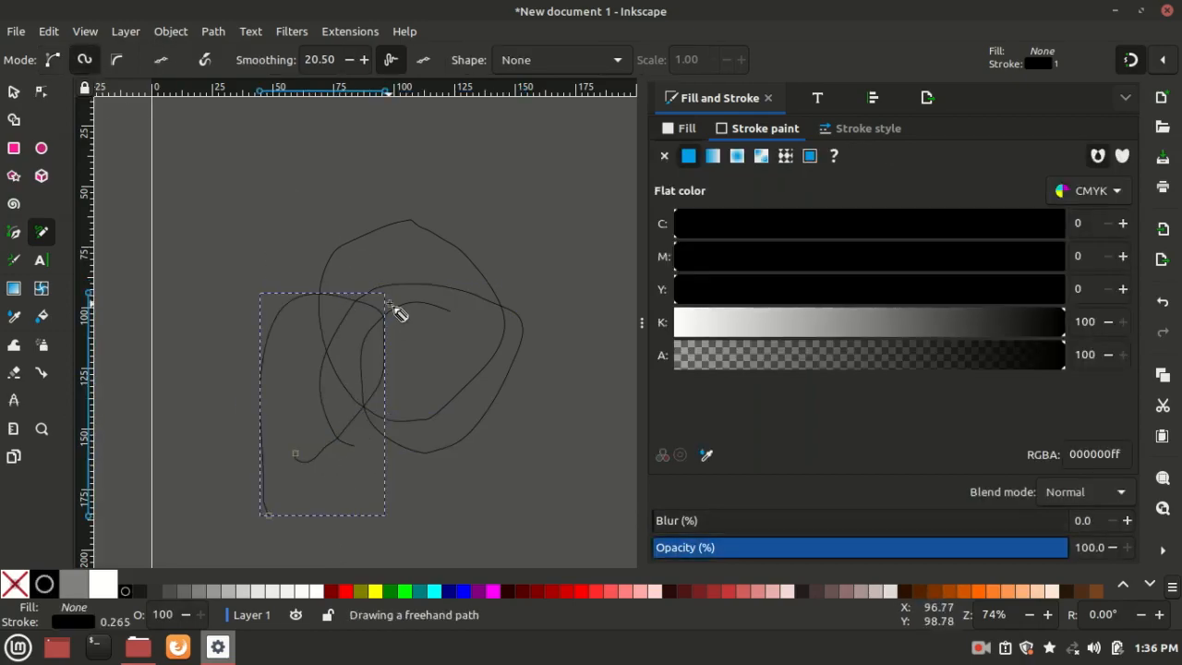
pyautogui.moveTo(389, 303)
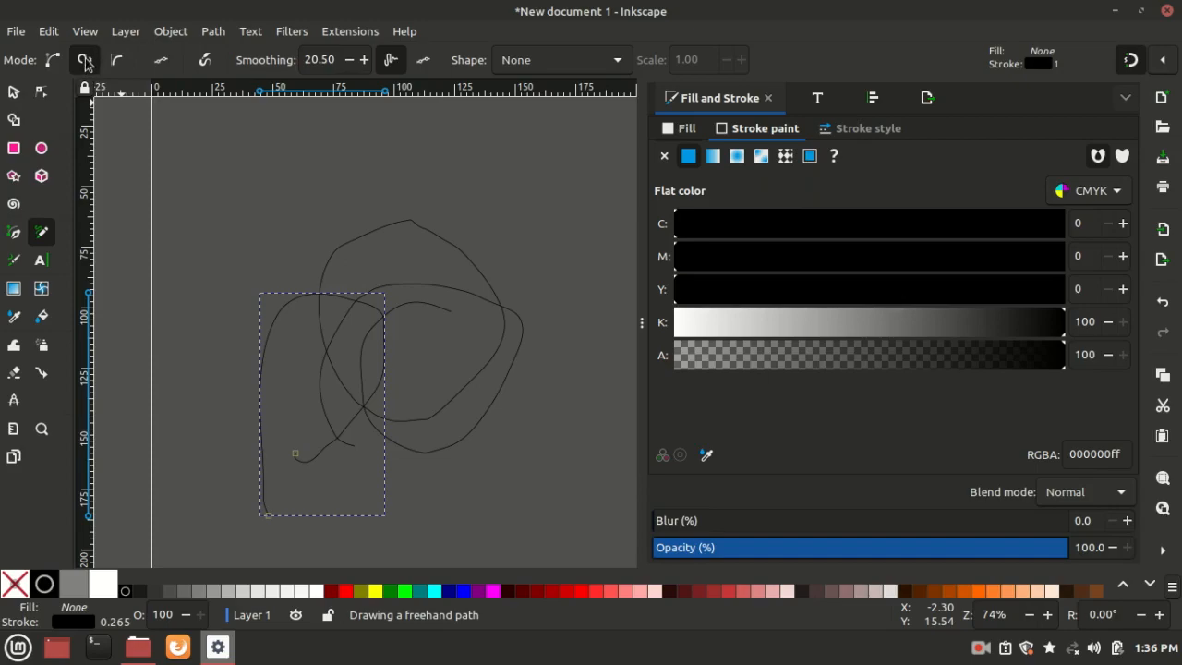
pyautogui.moveTo(167, 136)
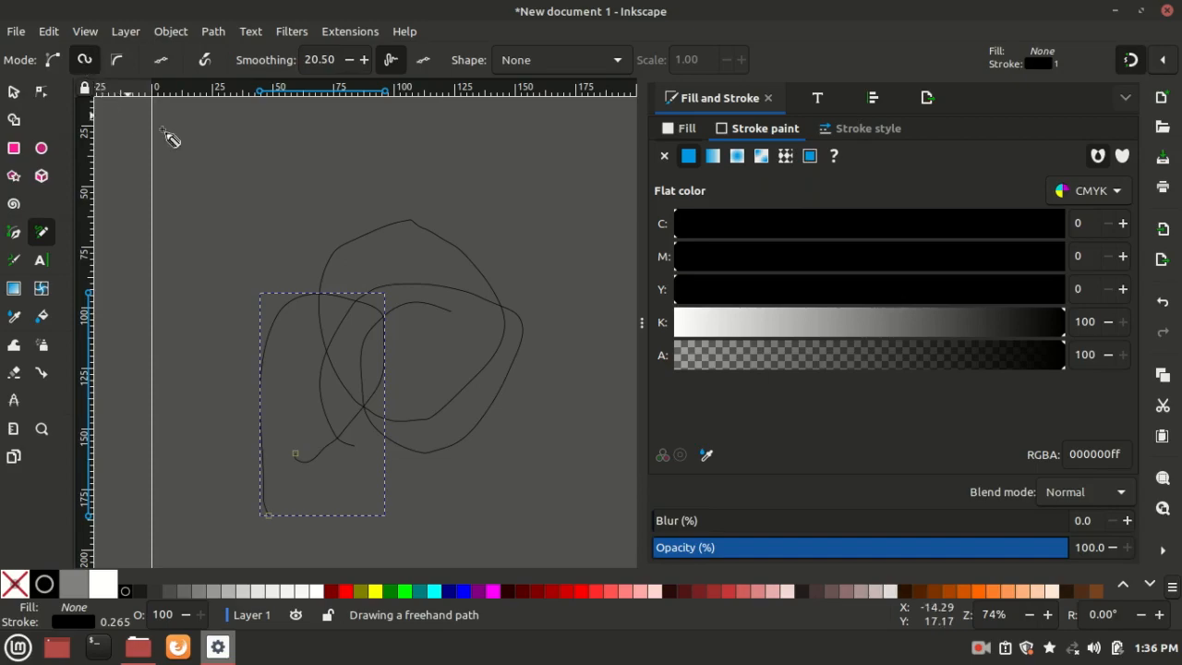
pyautogui.moveTo(469, 257)
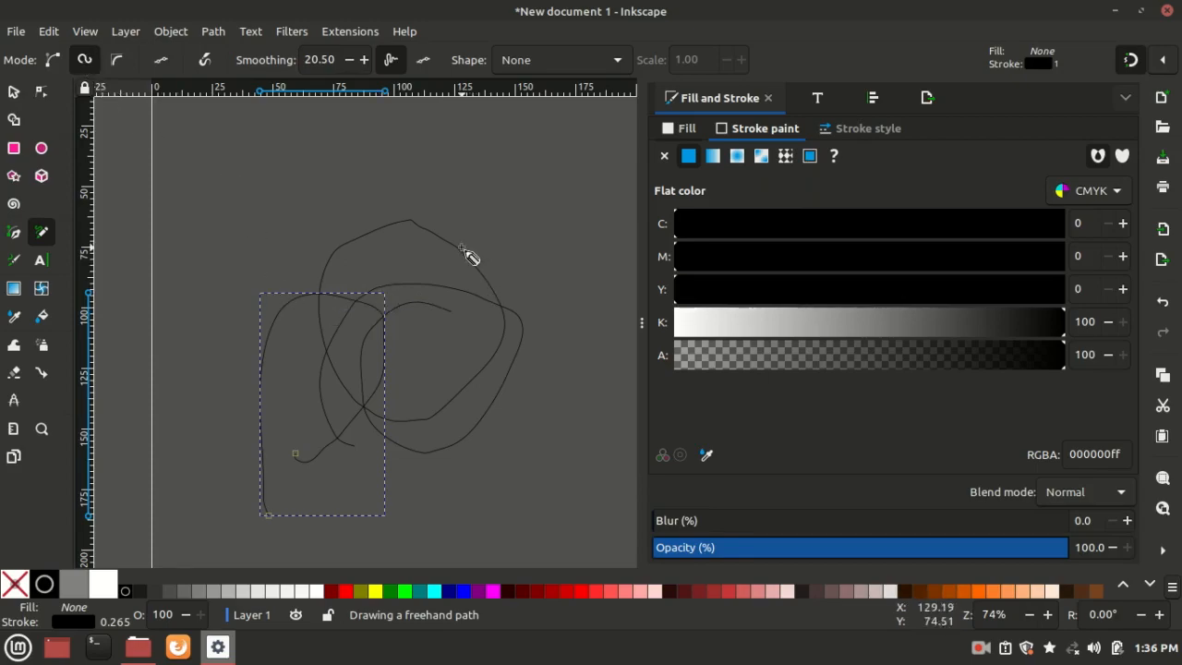
# Scroll the view to the area above the page's top edge.
pyautogui.scroll(-3)
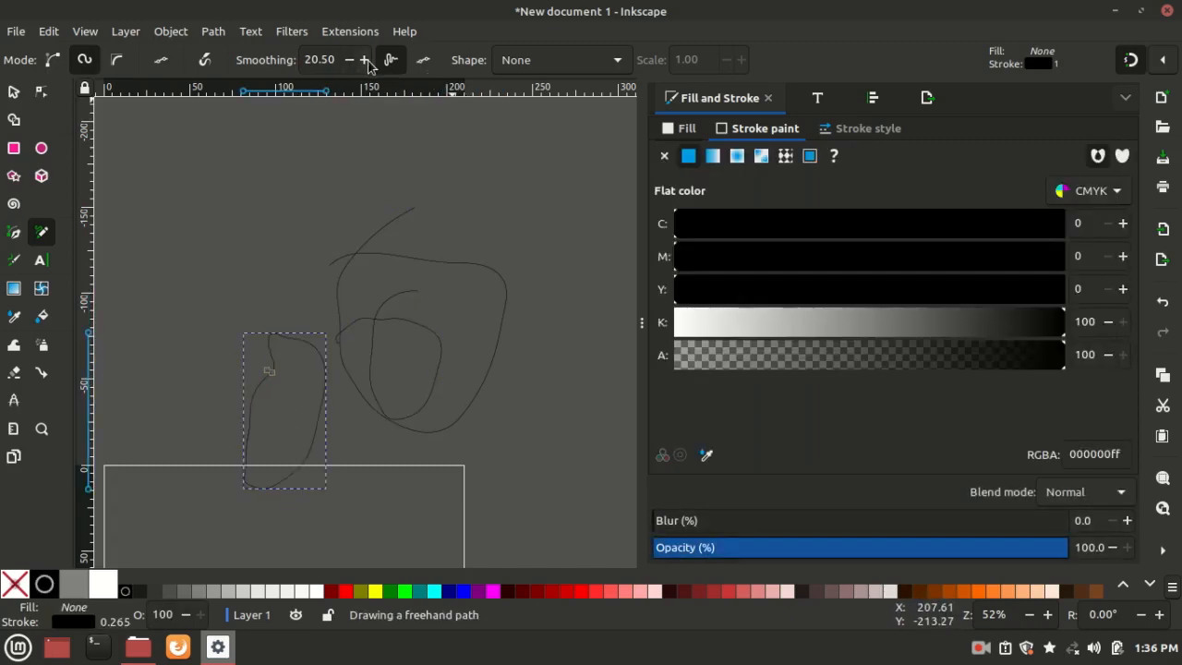
# Raise the pencil Smoothing value to 69 and scroll the canvas view.
pyautogui.click(365, 56)
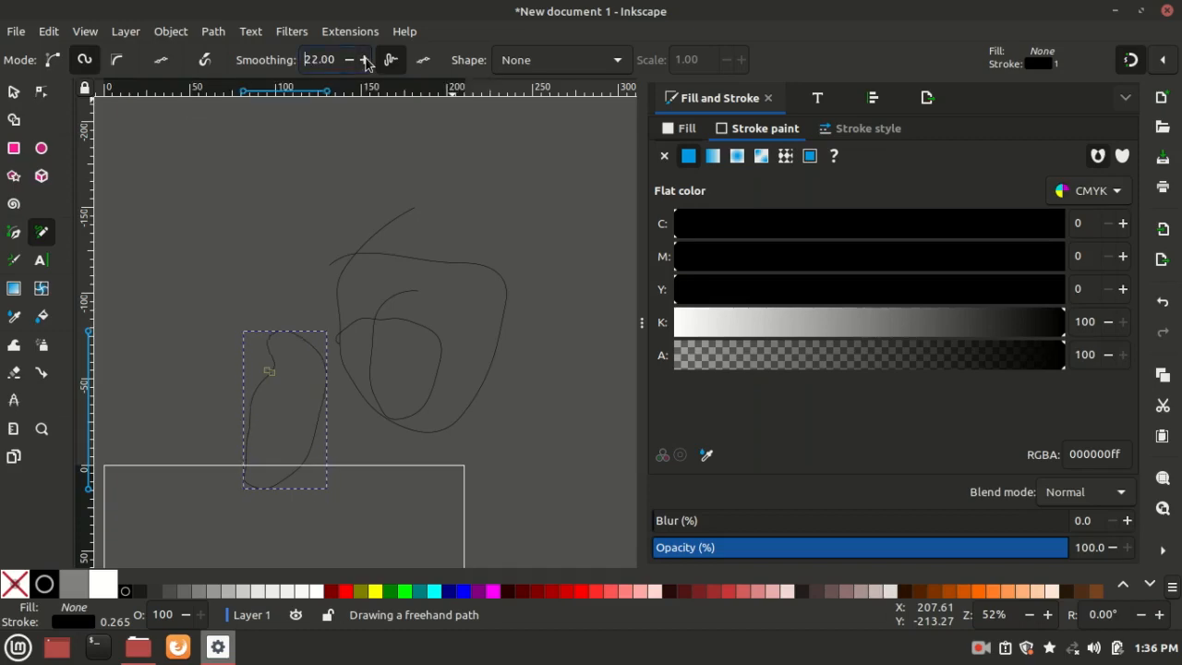
pyautogui.click(365, 65)
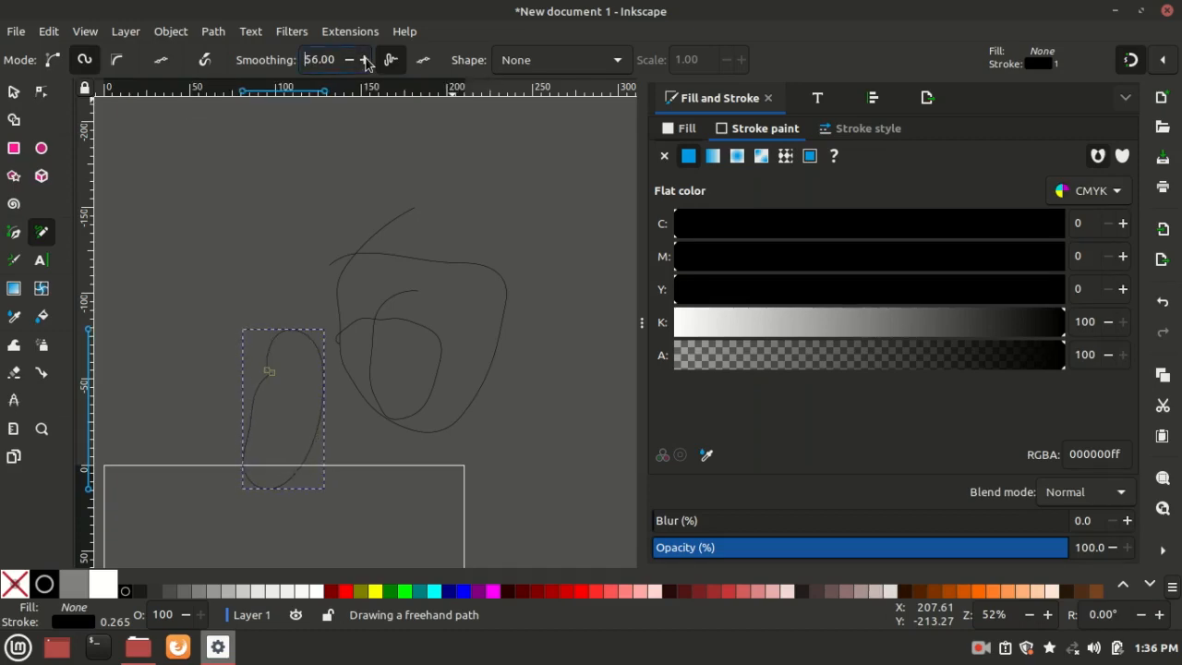
pyautogui.click(363, 53)
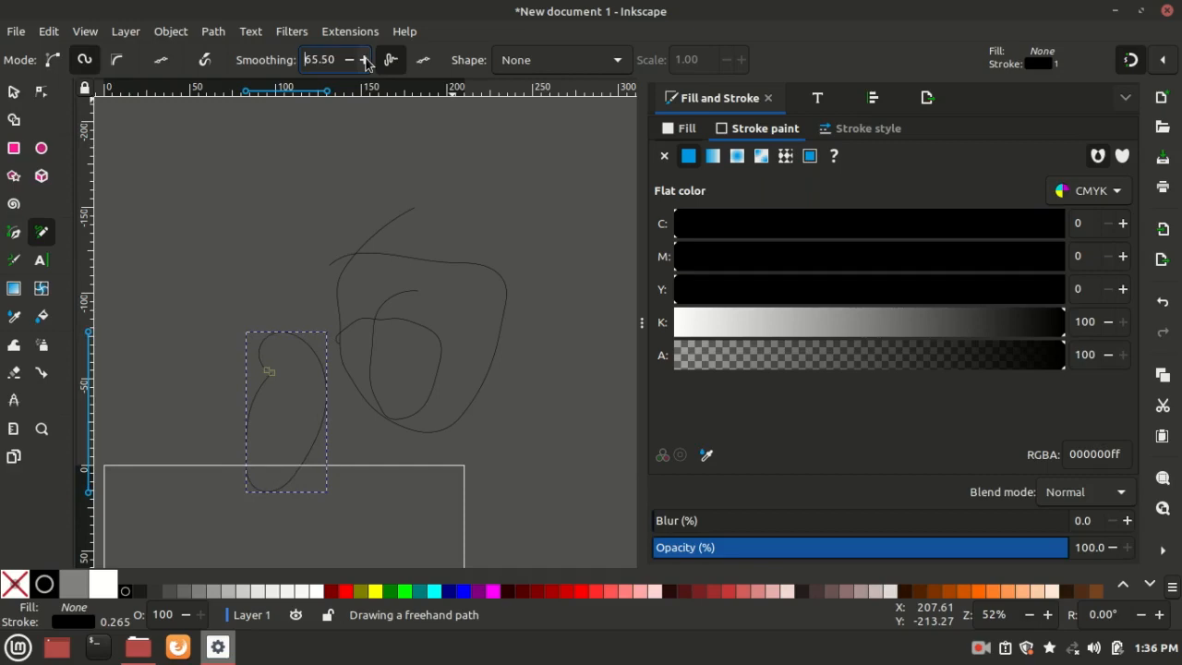
pyautogui.click(364, 56)
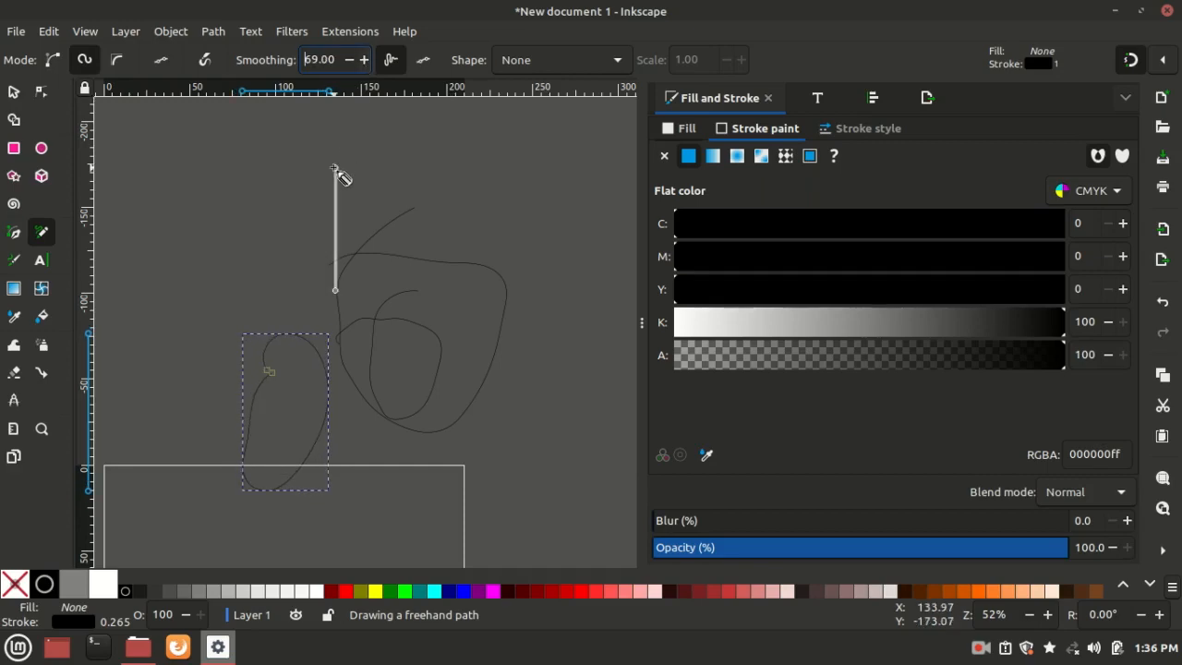
pyautogui.scroll(-3)
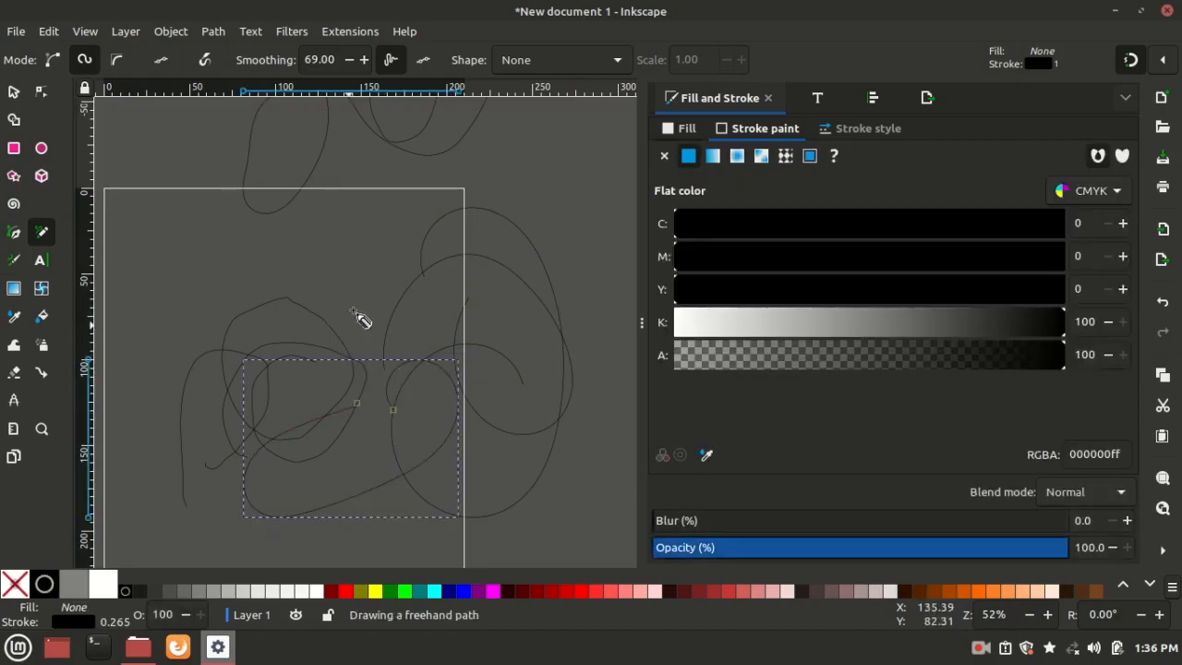
pyautogui.moveTo(402, 323)
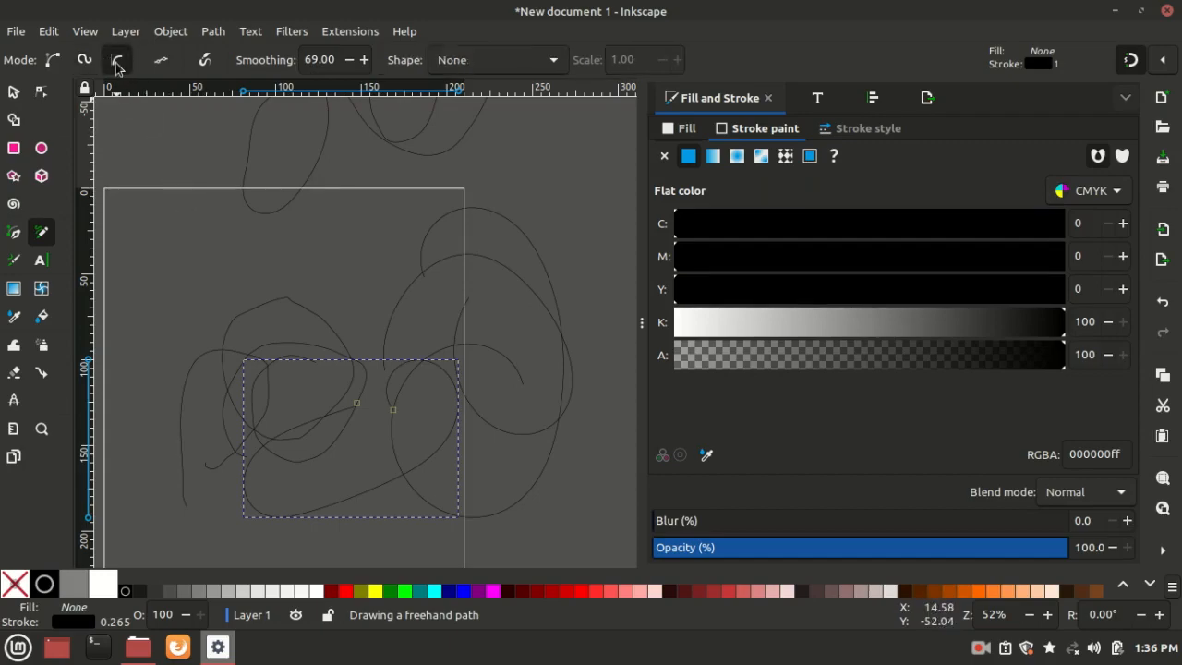
pyautogui.moveTo(157, 134)
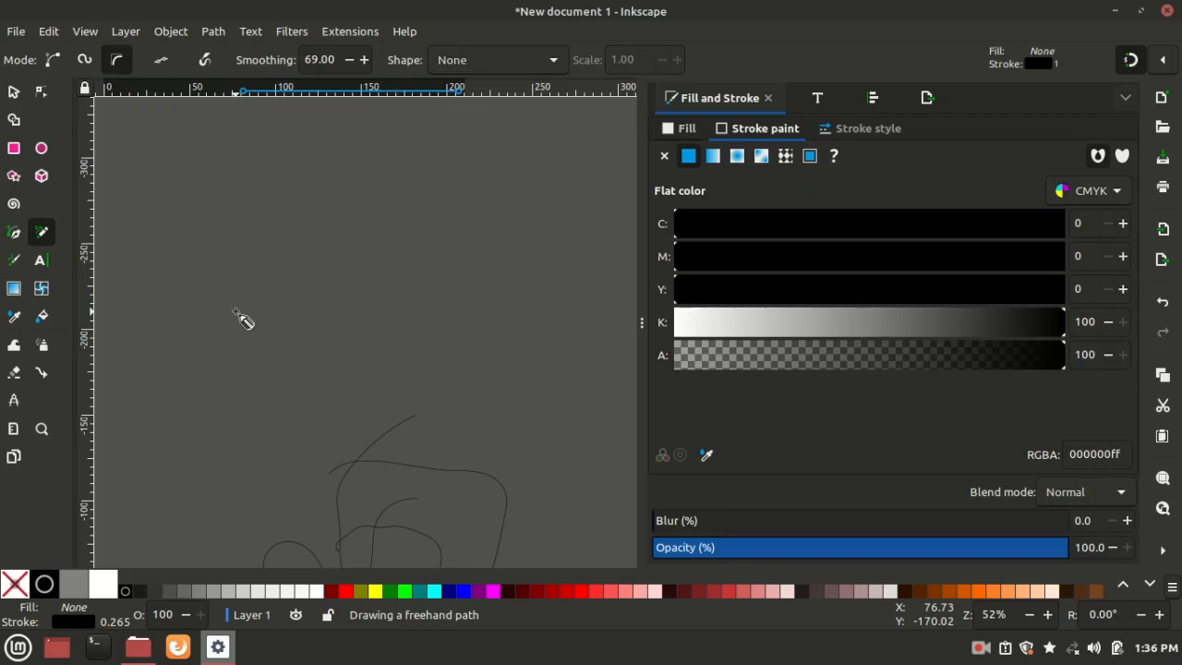
pyautogui.moveTo(335, 210)
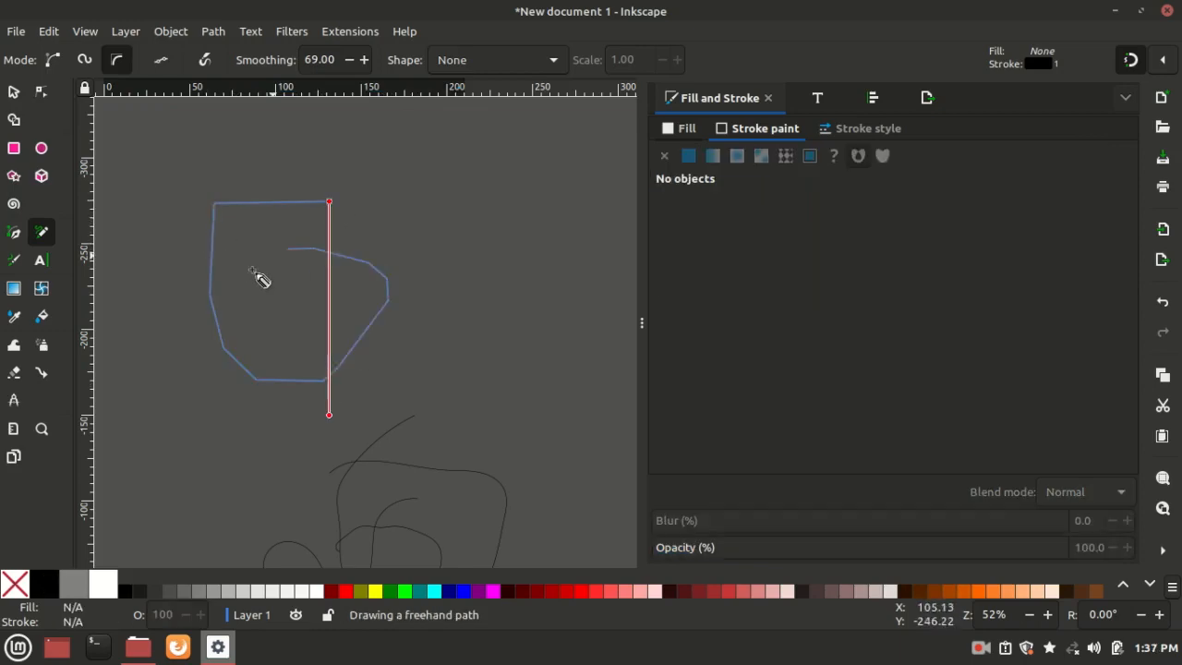
# Draw angular B-spline strokes above the page, extending them with more loops.
pyautogui.moveTo(258, 277); pyautogui.dragTo(443, 342)
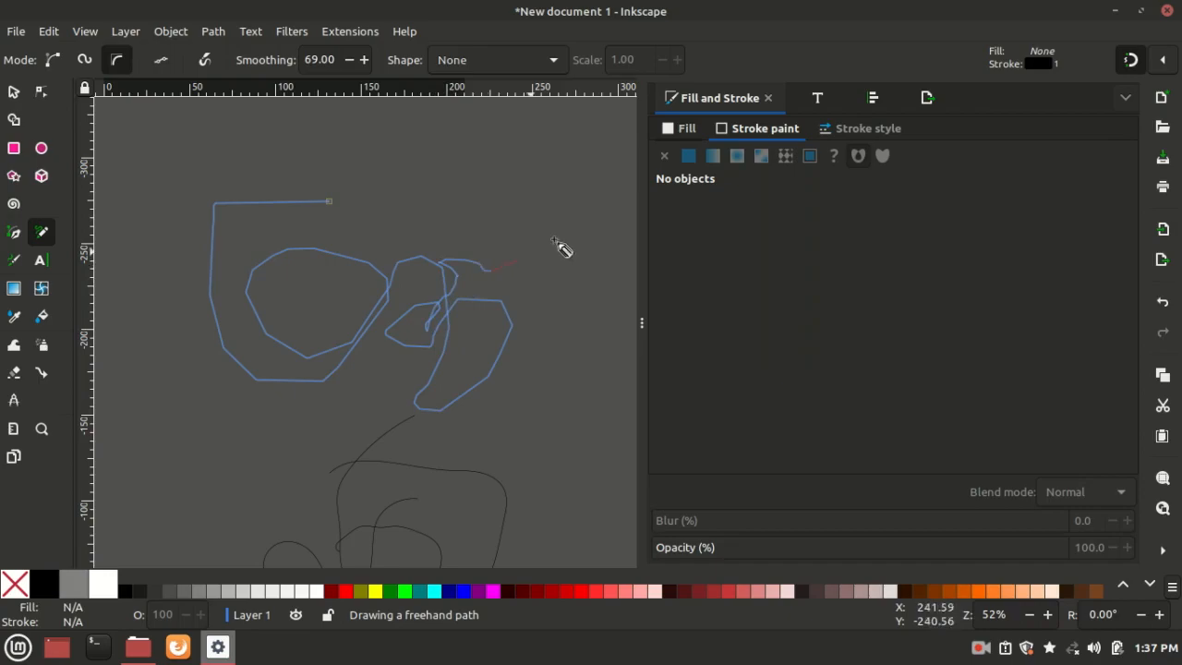
pyautogui.moveTo(554, 245); pyautogui.dragTo(346, 205)
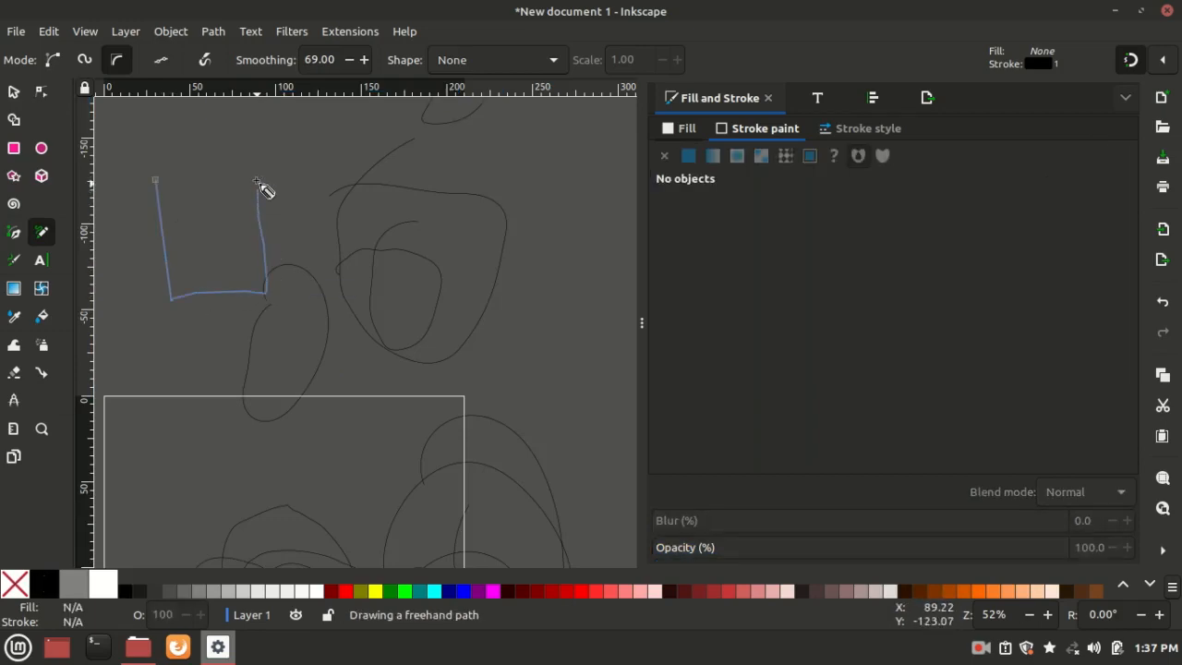
pyautogui.moveTo(157, 180)
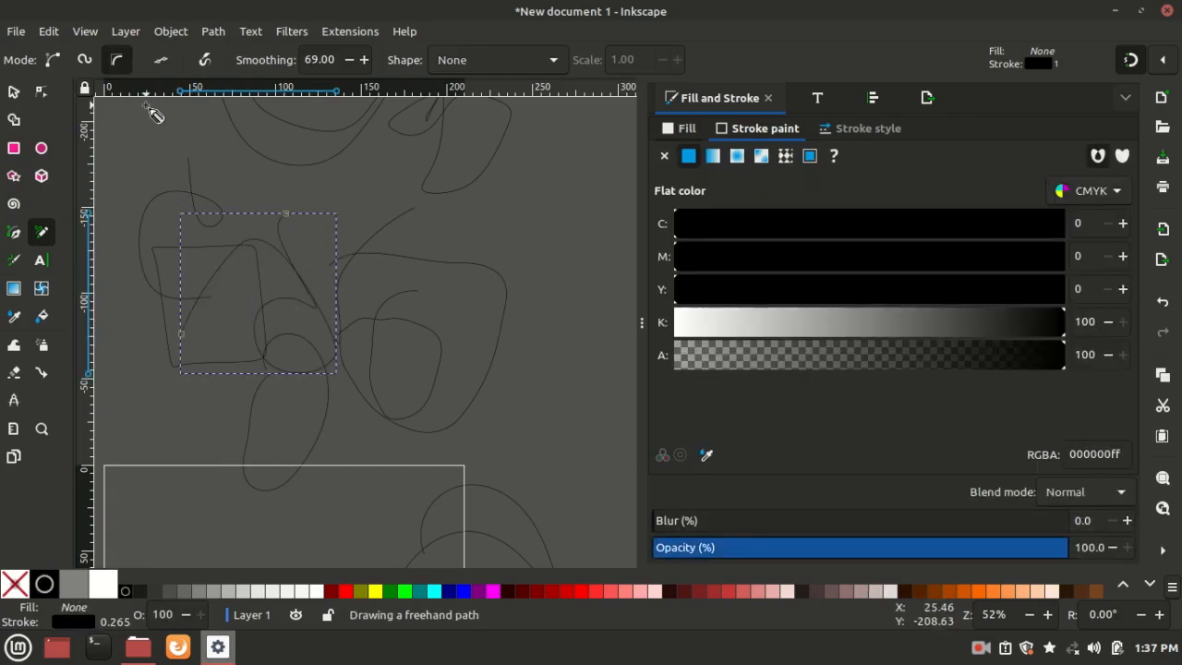
pyautogui.moveTo(254, 258)
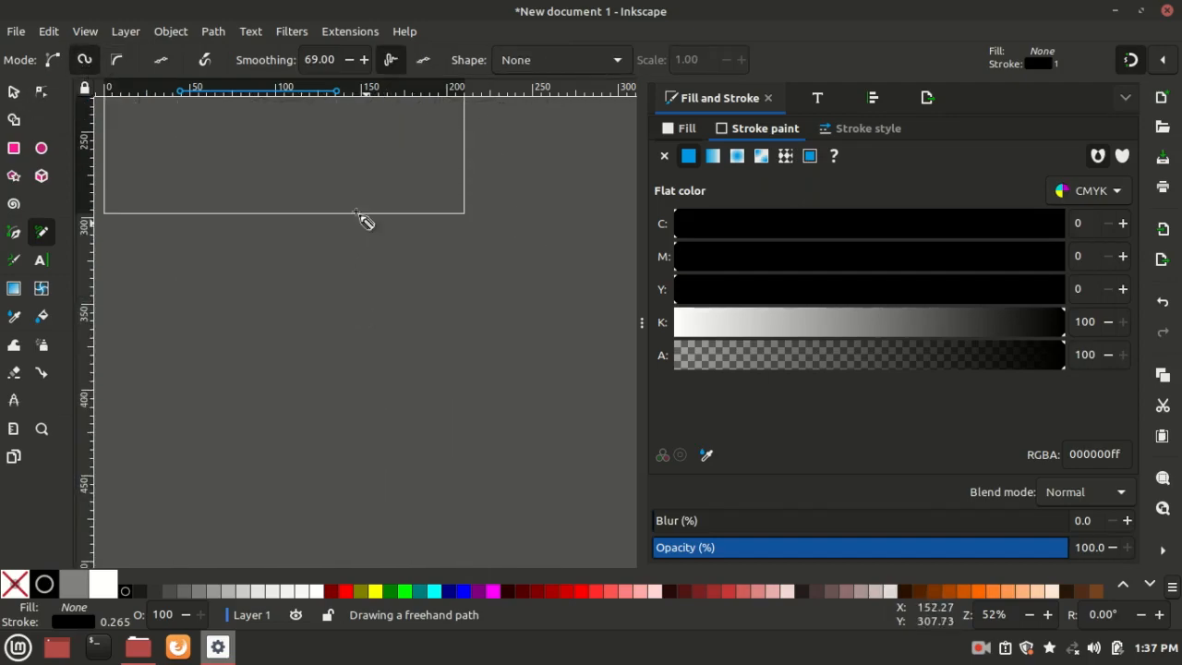
# Draw a smooth curling Spiro stroke below the page.
pyautogui.moveTo(360, 217); pyautogui.dragTo(448, 333)
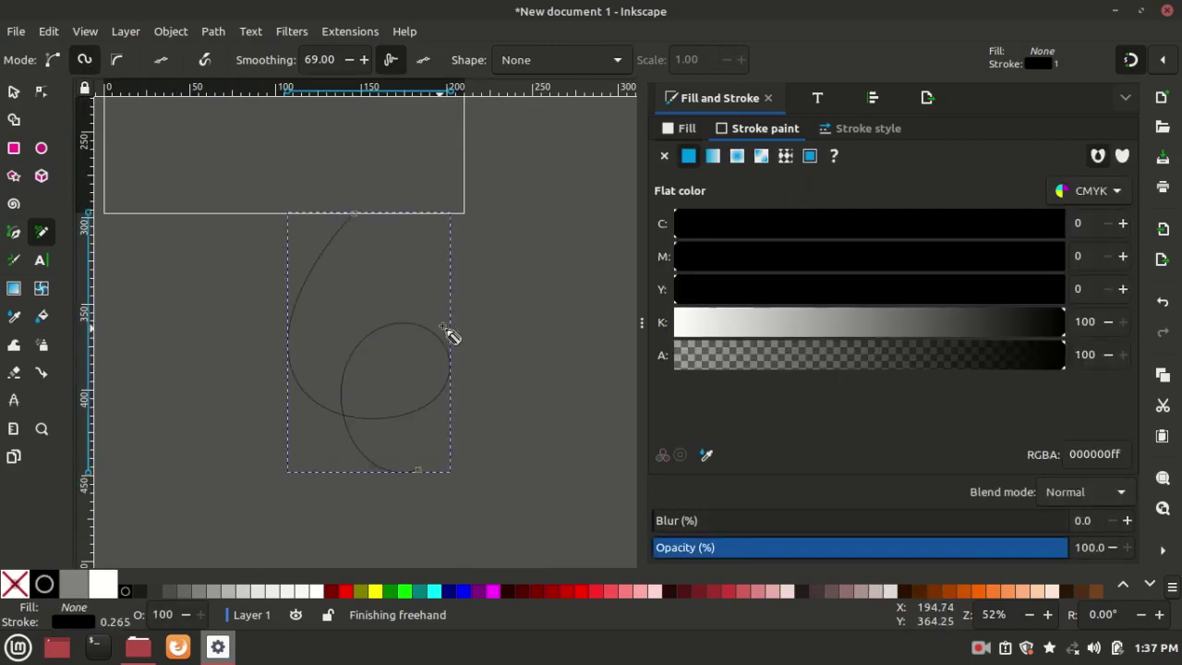
pyautogui.moveTo(439, 351)
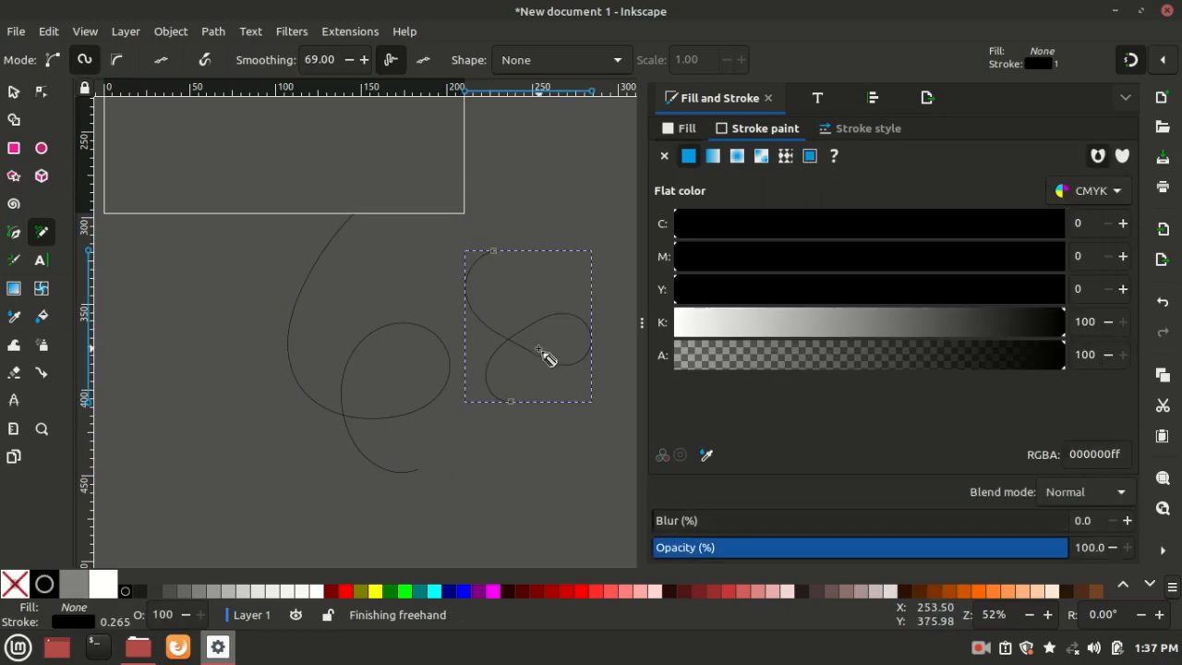
pyautogui.moveTo(204, 59)
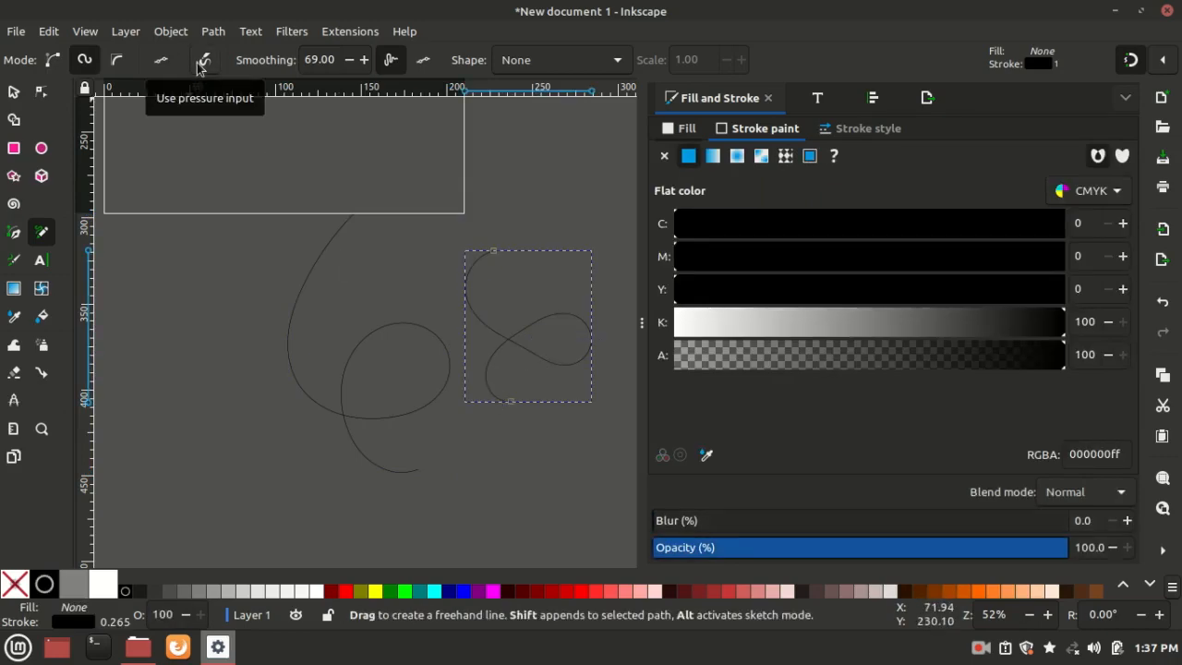
pyautogui.moveTo(200, 93)
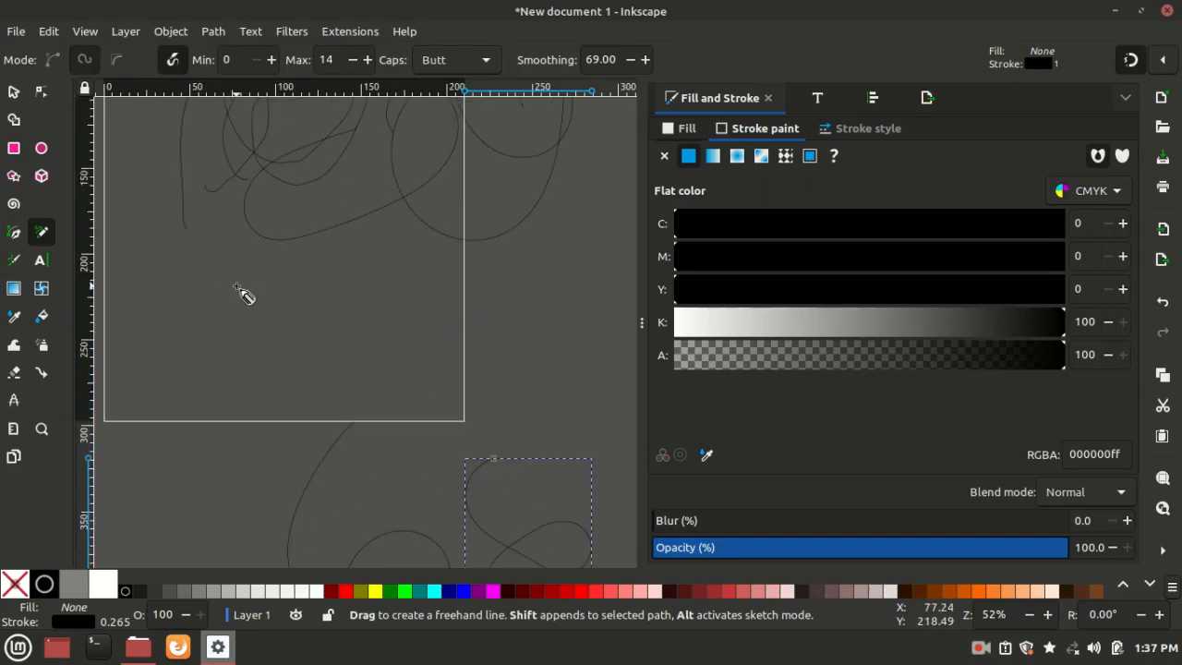
# Zoom in on the canvas to inspect the butt-capped stroke end.
pyautogui.scroll(-3)
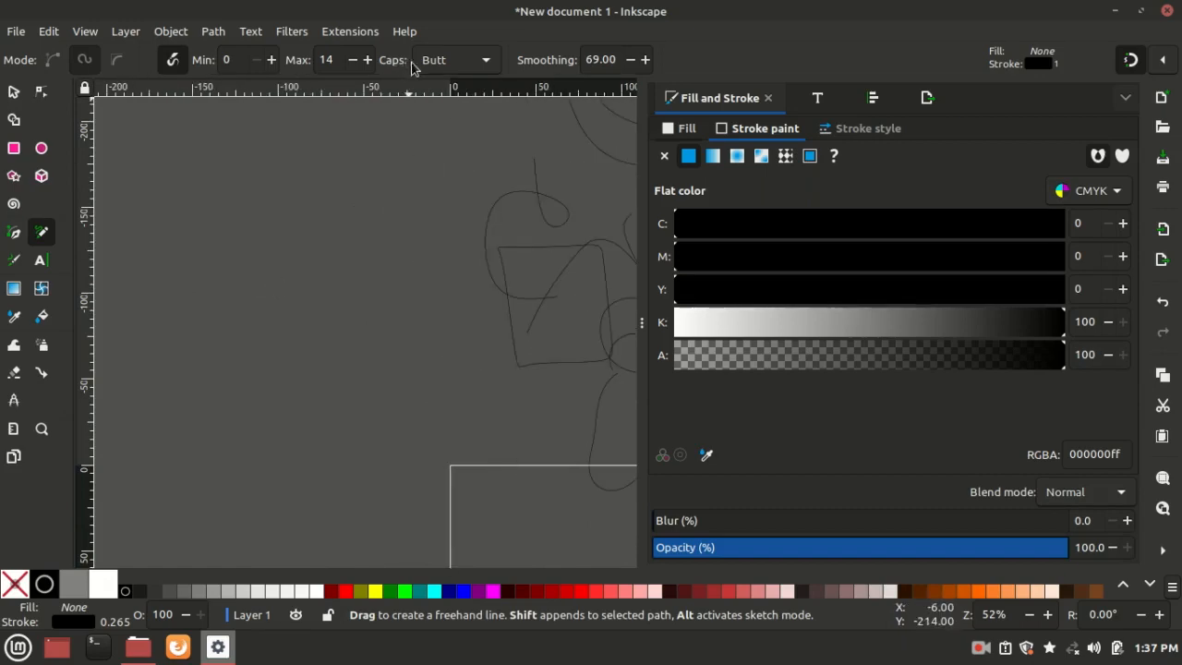
pyautogui.moveTo(319, 176)
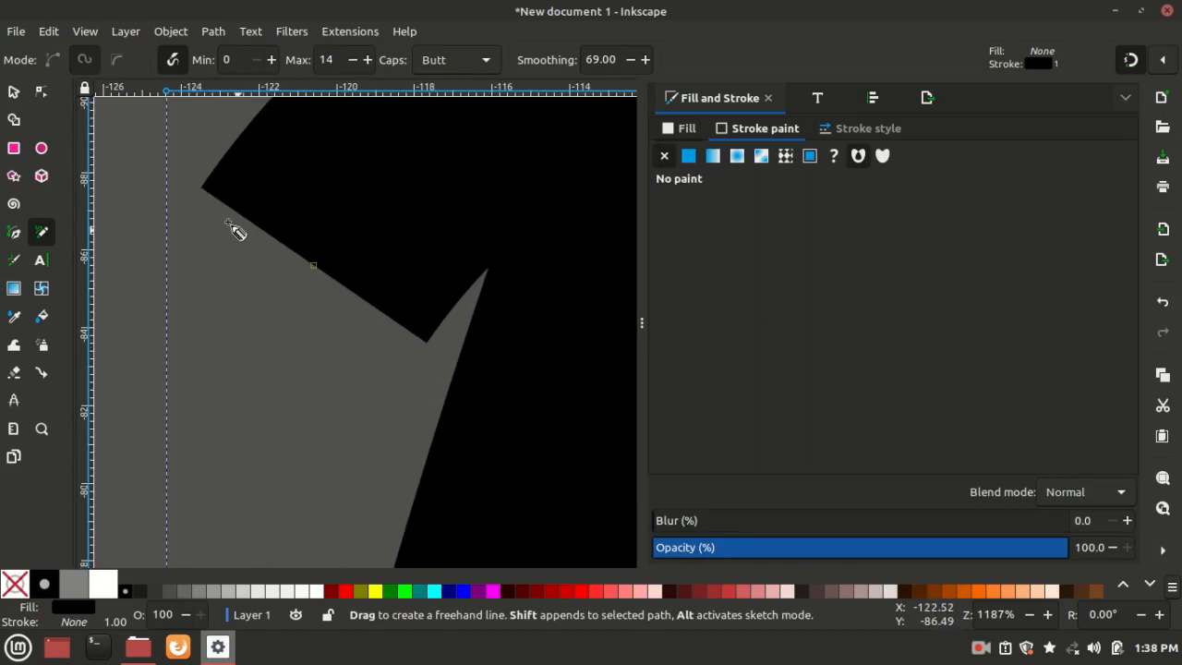
# Set pressure stroke caps to Square, then to Round.
pyautogui.click(455, 59)
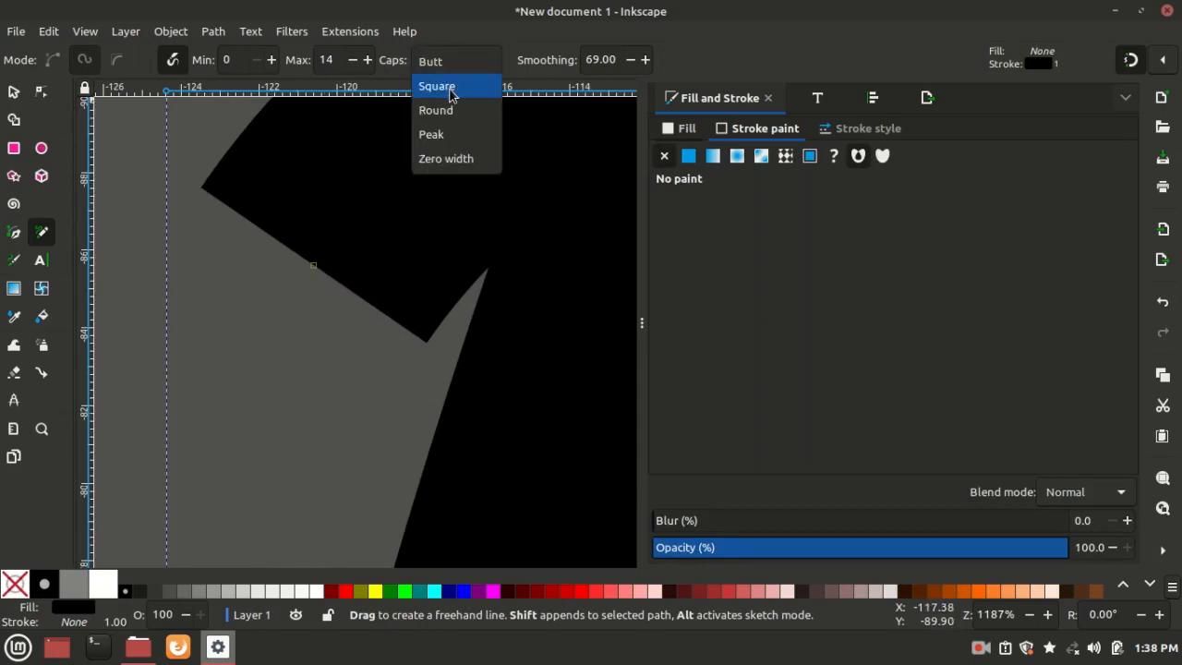
pyautogui.click(436, 85)
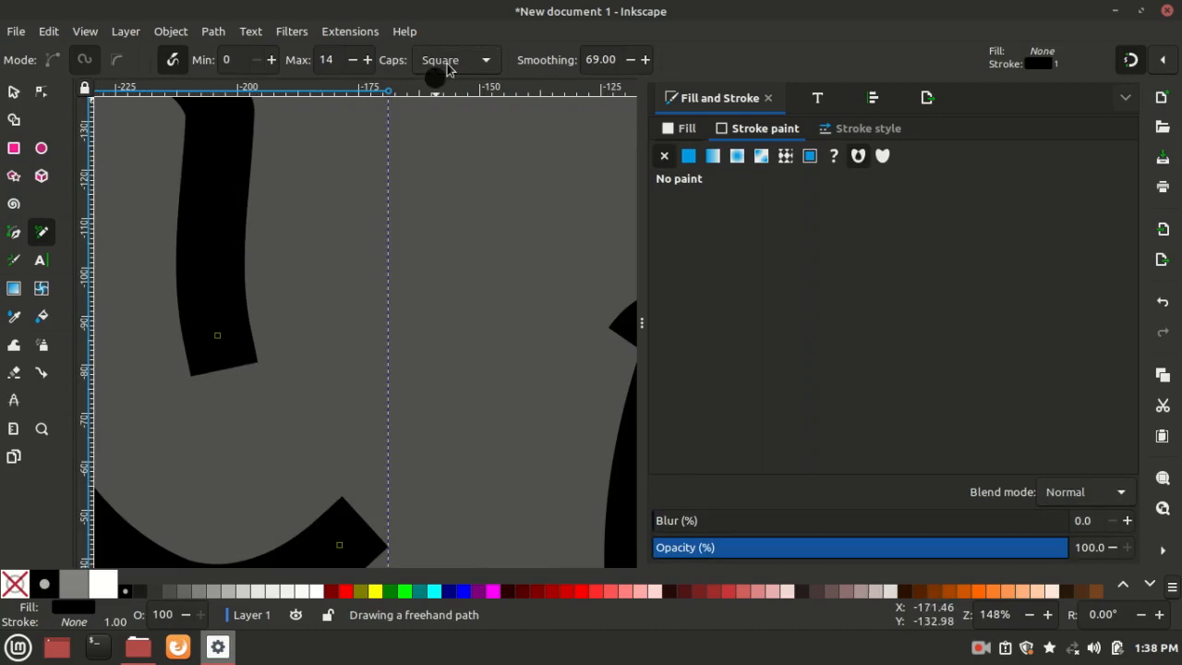
pyautogui.click(453, 59)
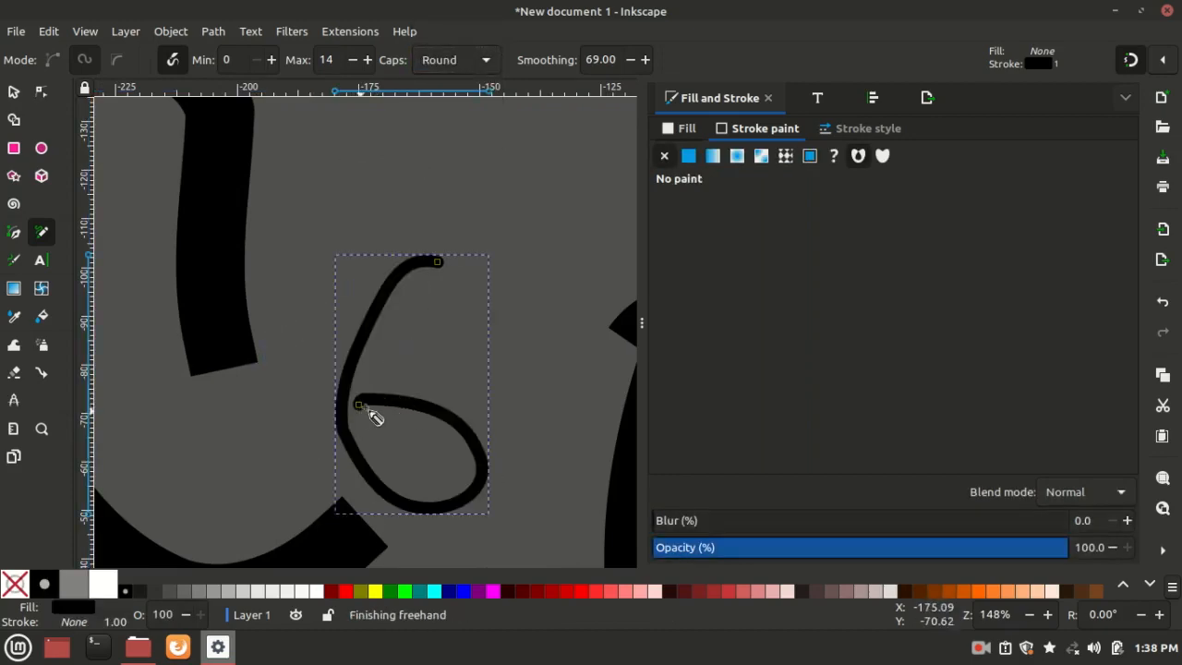
# Switch pressure stroke caps to Peak, then to Zero width.
pyautogui.click(453, 59)
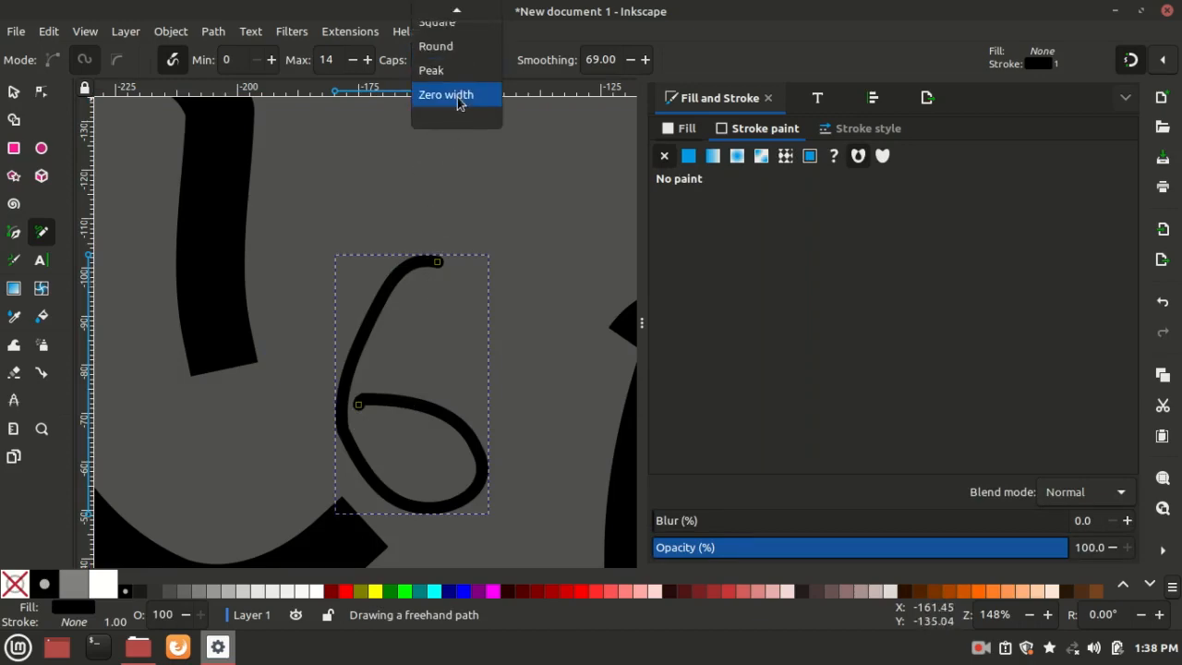
pyautogui.moveTo(450, 70)
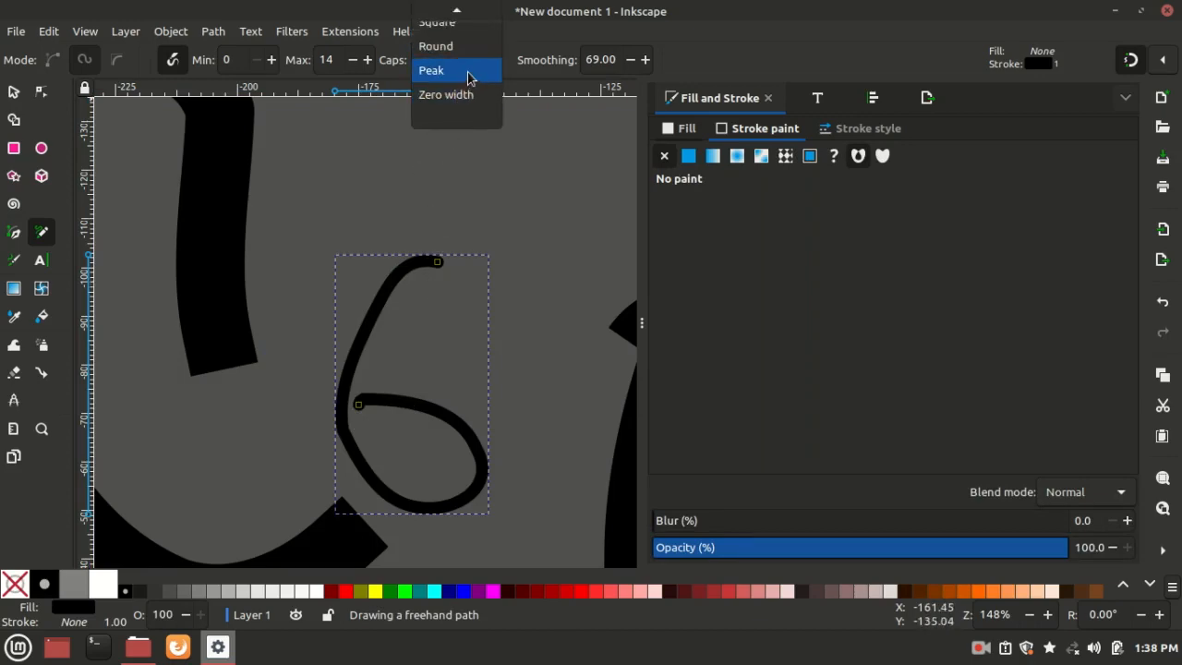
pyautogui.click(431, 70)
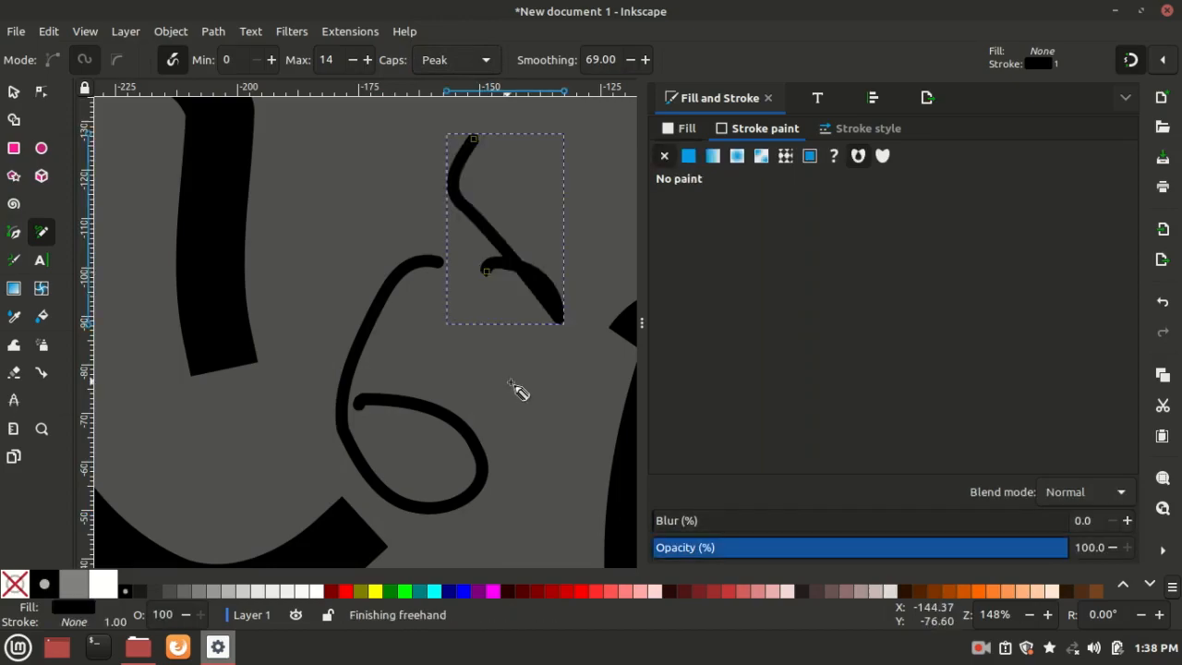
pyautogui.click(453, 59)
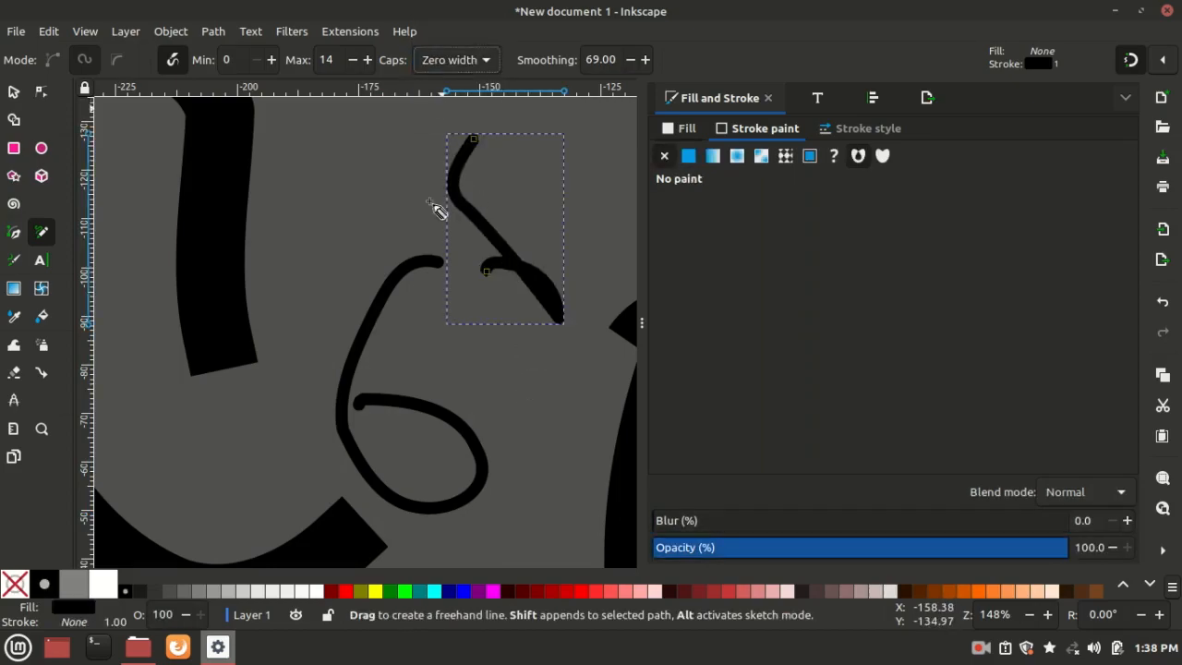
pyautogui.scroll(-3)
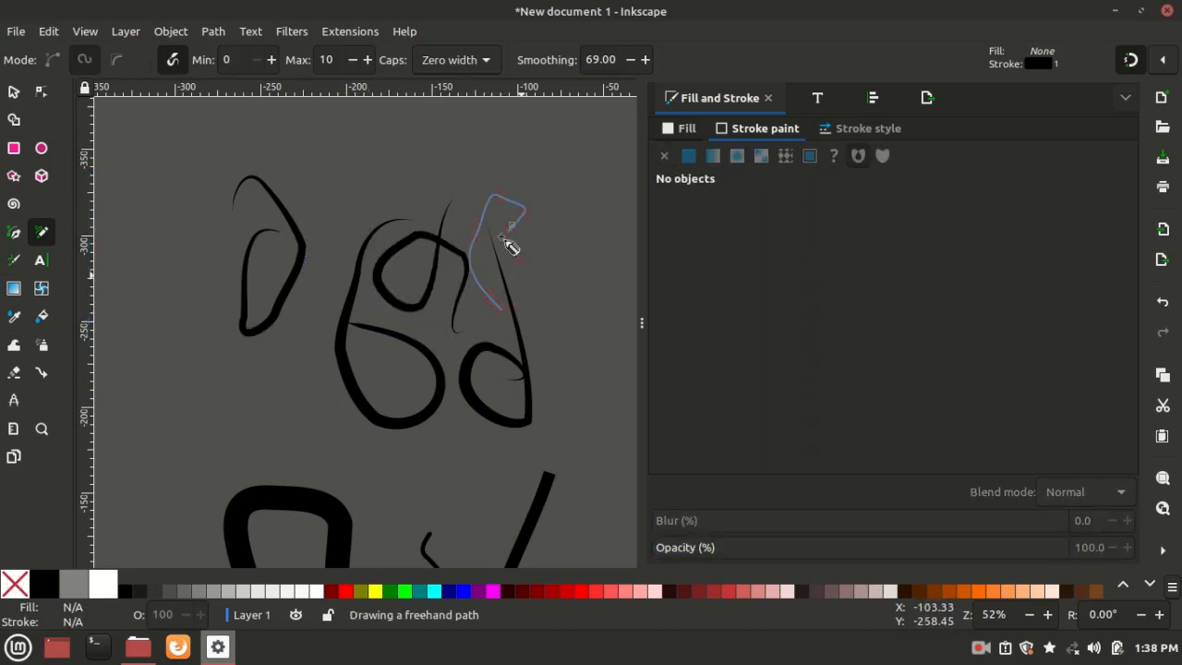
# Add a tapered zero-width pressure stroke beside the upper loops.
pyautogui.moveTo(512, 244); pyautogui.dragTo(544, 397)
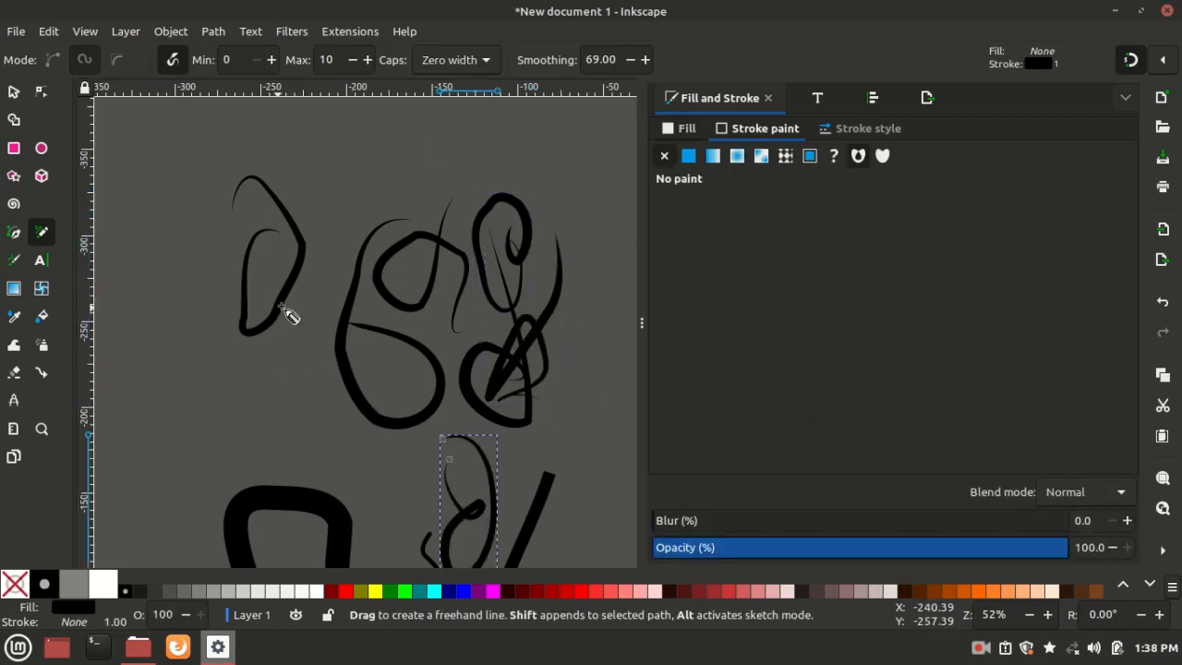
pyautogui.moveTo(379, 254)
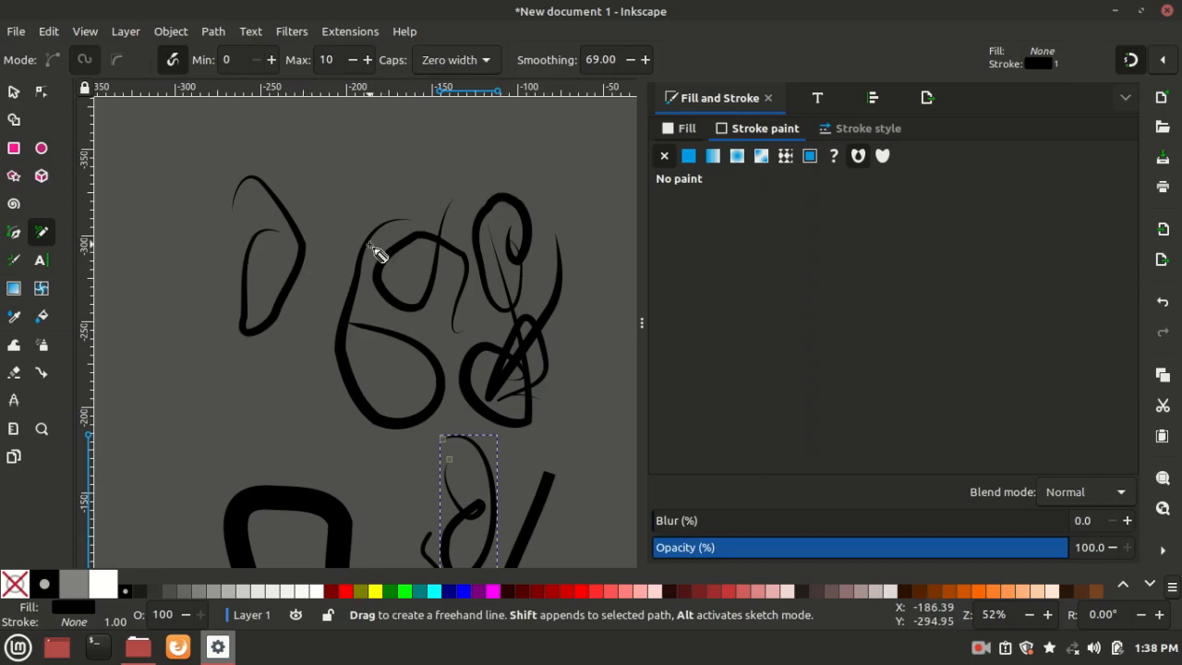
pyautogui.moveTo(349, 251)
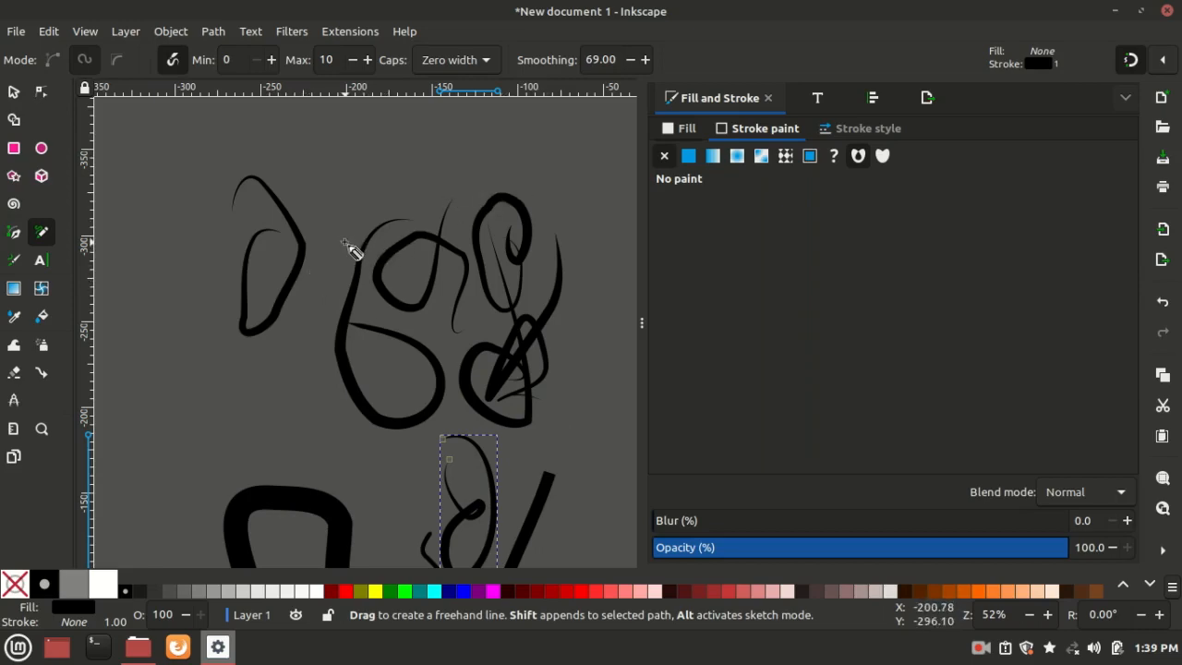
pyautogui.moveTo(362, 268)
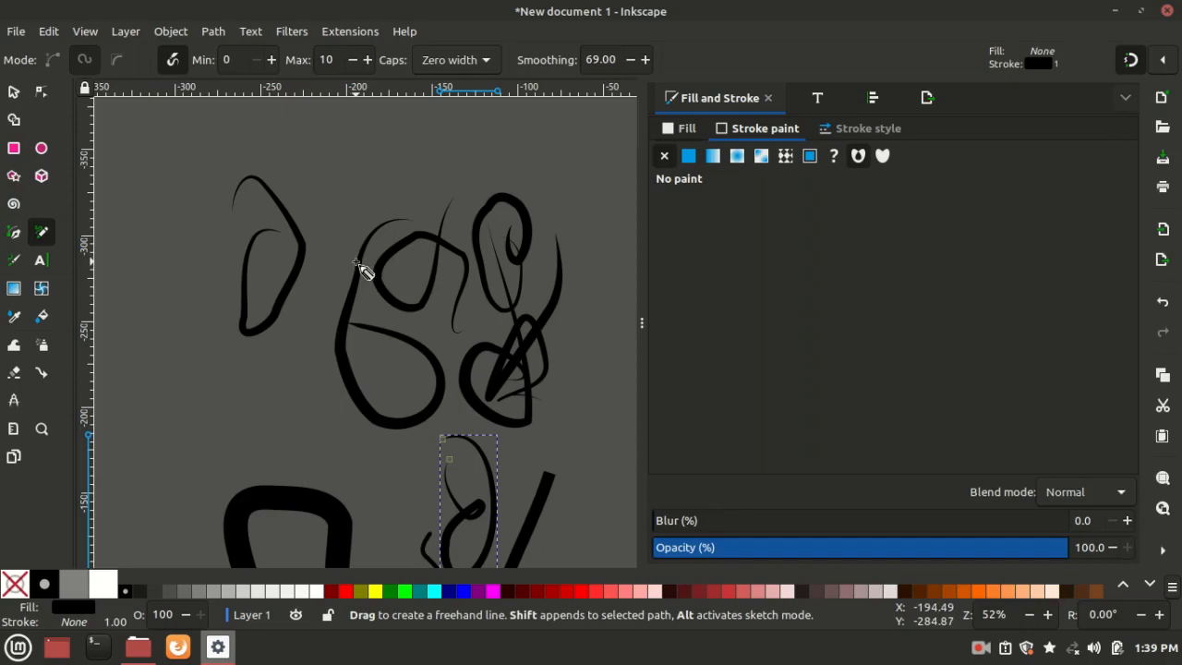